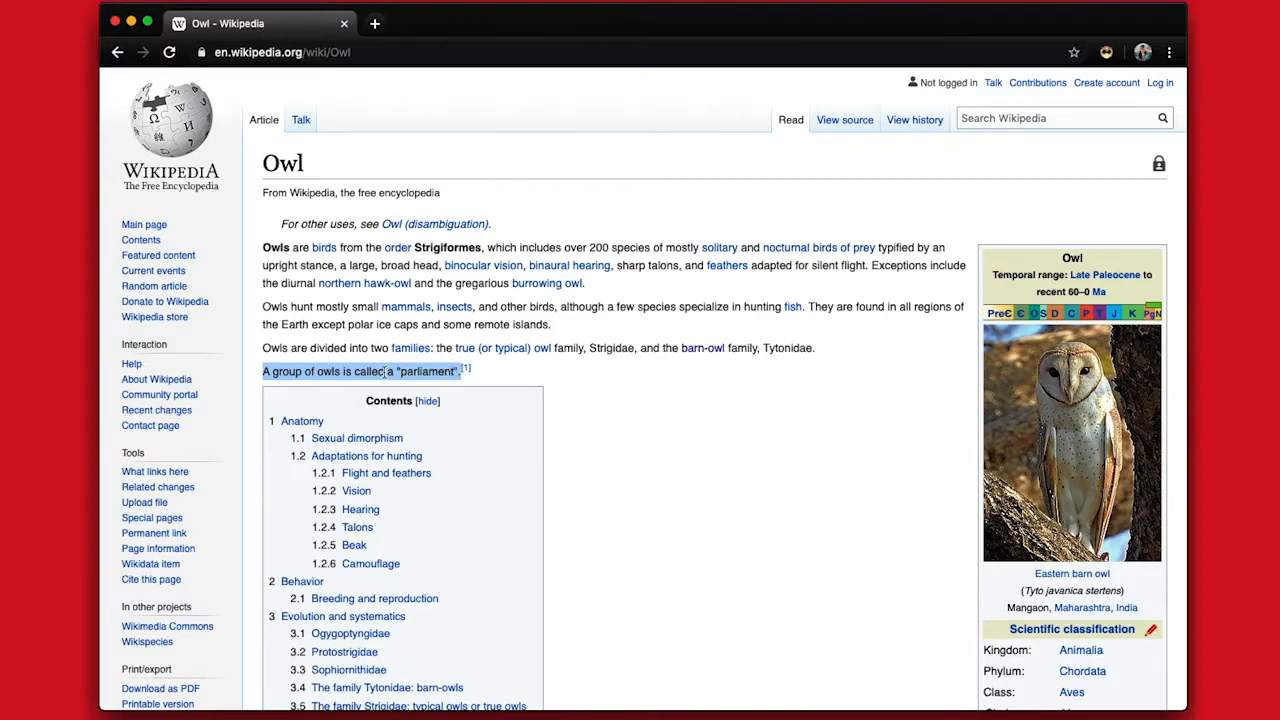
Step: Have Helperbird's Speak read aloud the highlighted 'group of owls is a parliament' sentence
right_click(385, 371)
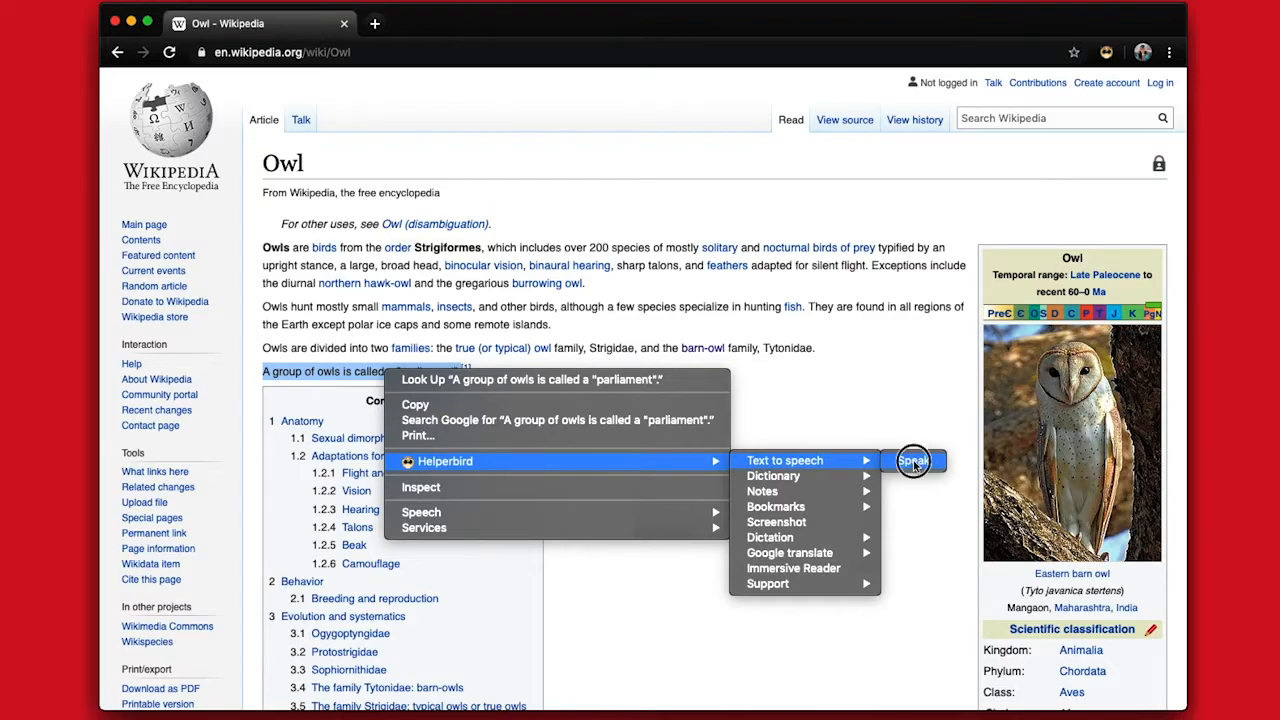
left_click(913, 461)
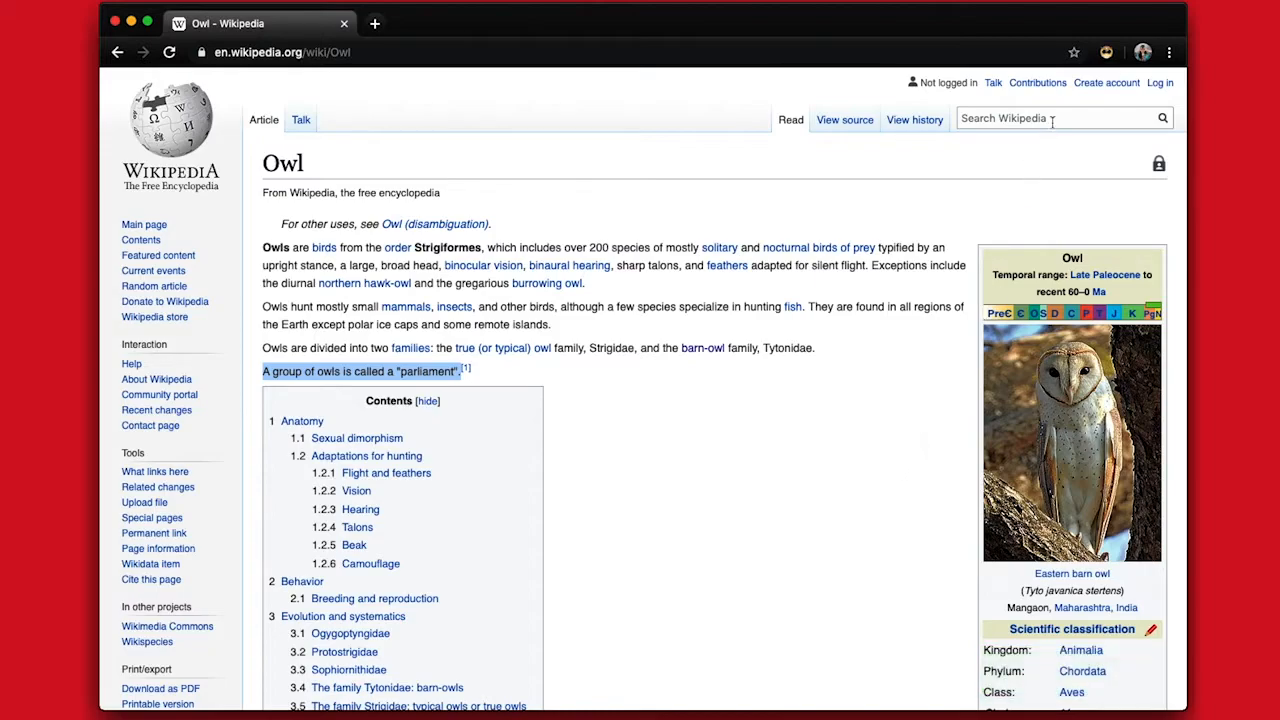
Step: Set Helperbird's Speech sliders to speed 2, pitch 0.5 and volume 0.5
left_click(1106, 52)
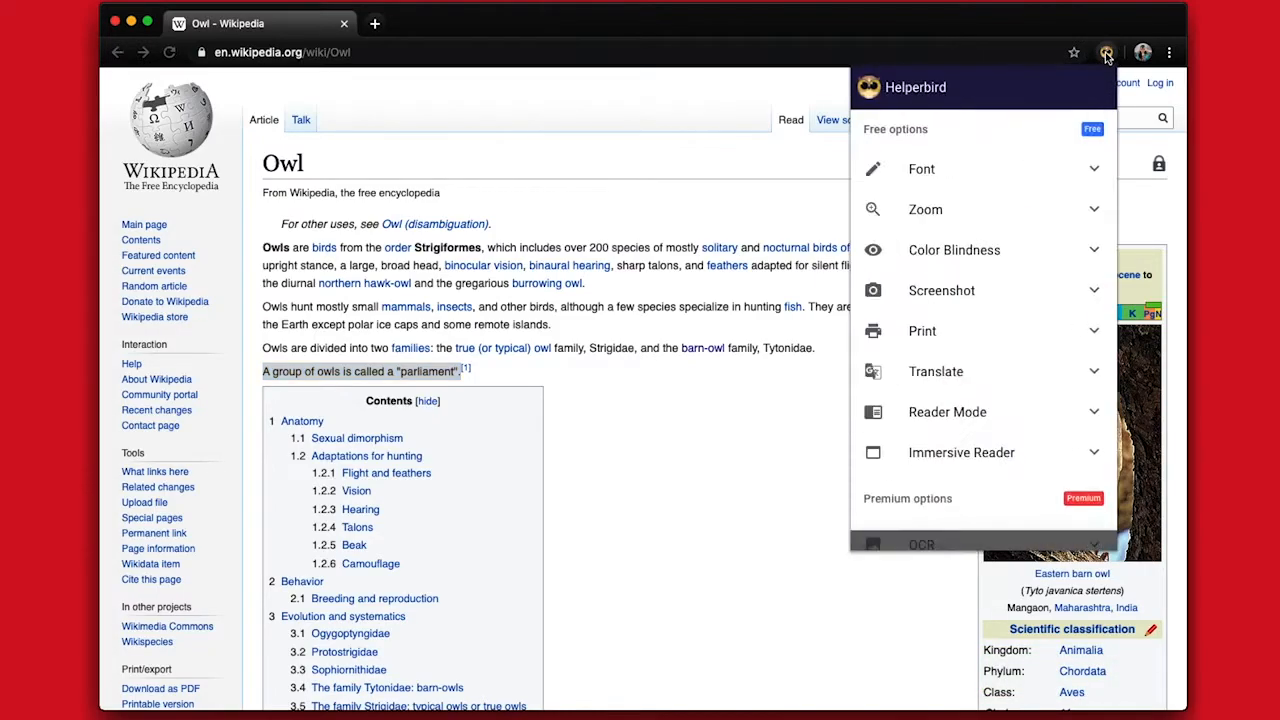
scroll("down", 3)
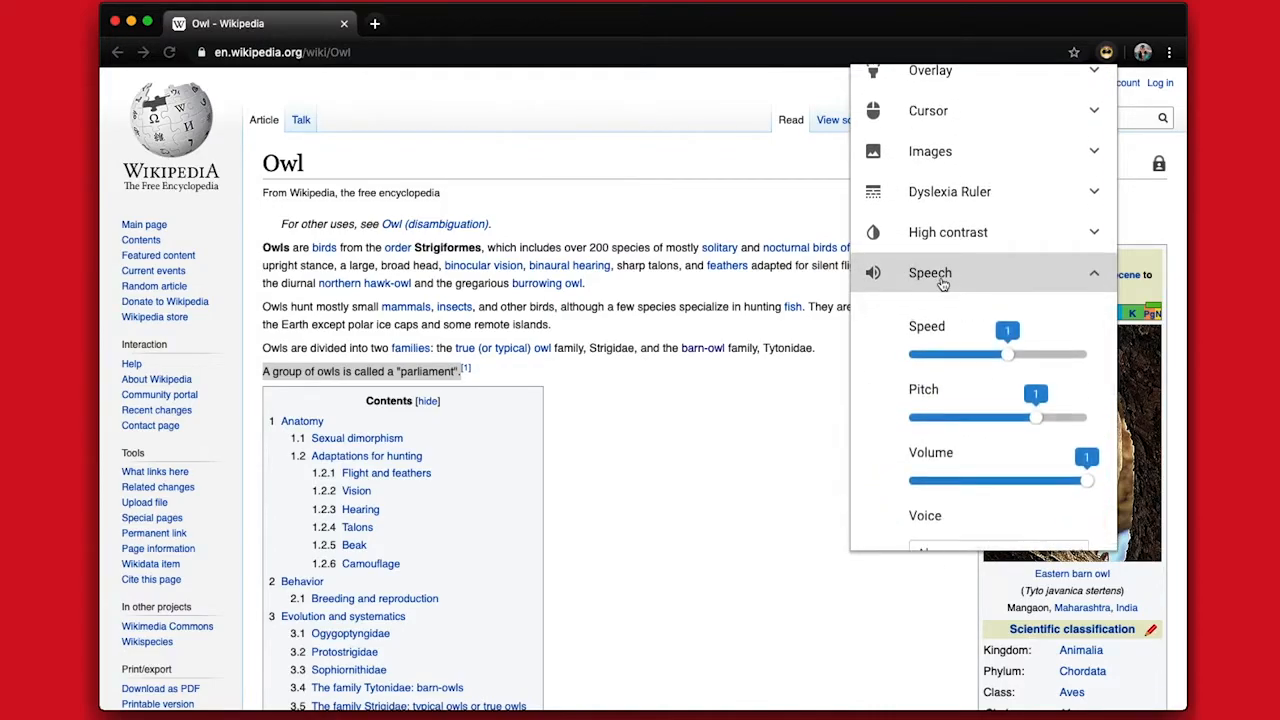
scroll("down", 3)
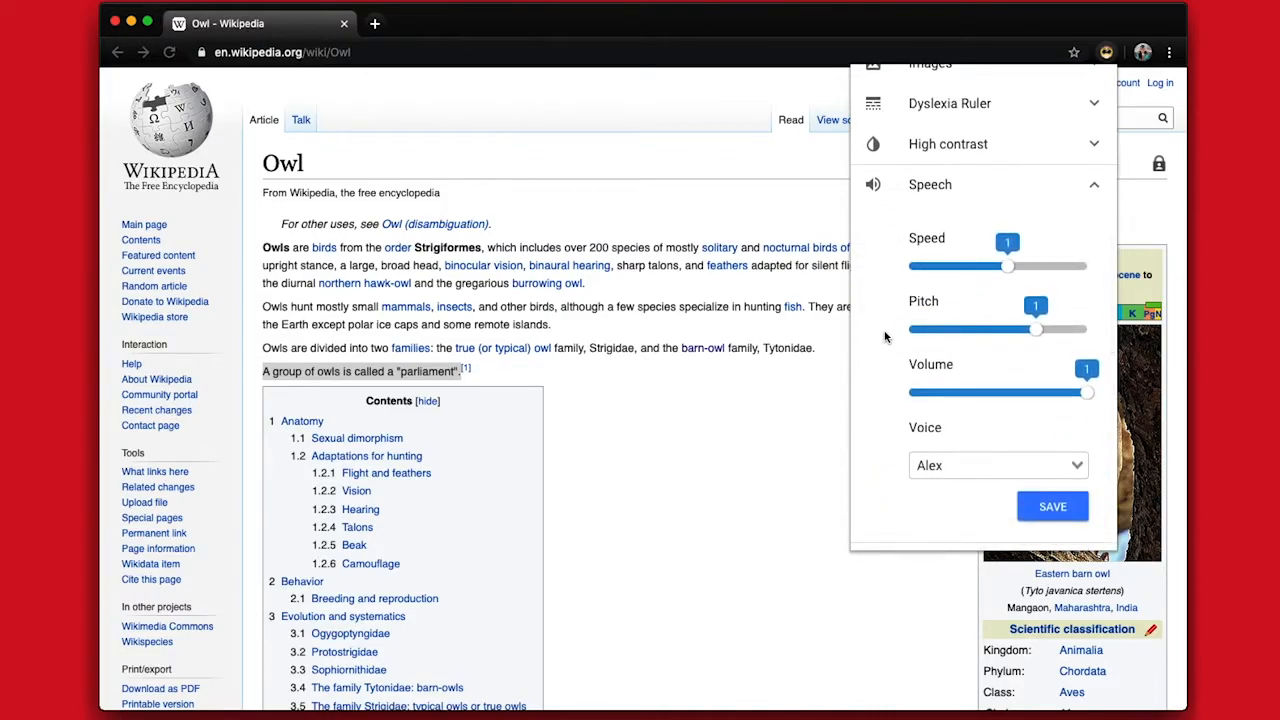
mouse_move(930, 362)
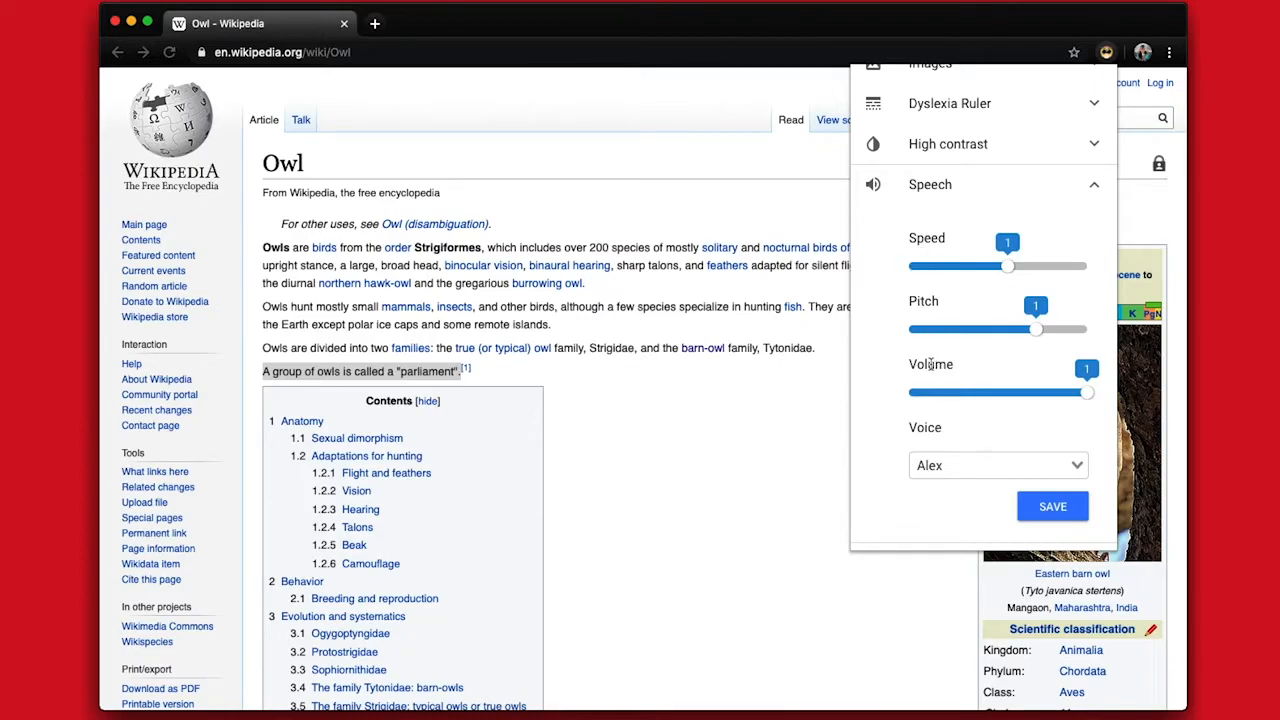
left_click_drag(1008, 266, 1047, 266)
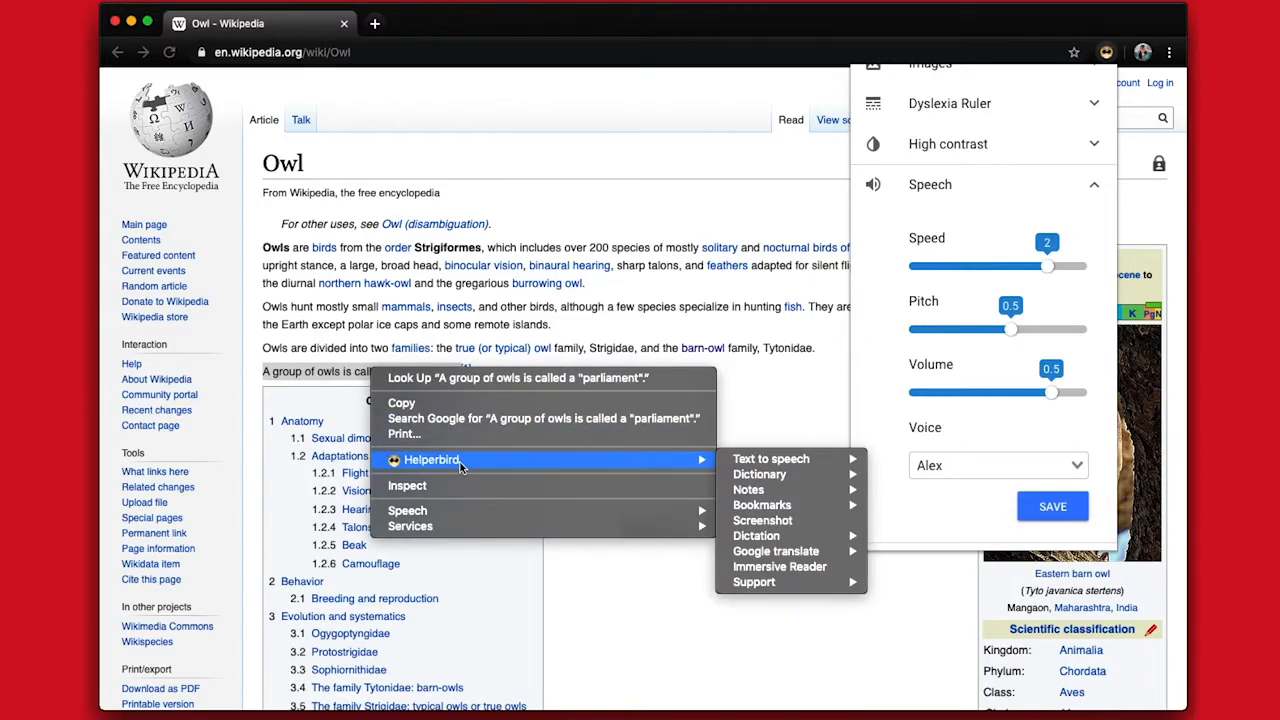
Step: Hear the parliament sentence read with speed 2, pitch 0.5 and volume 0.5
left_click(730, 398)
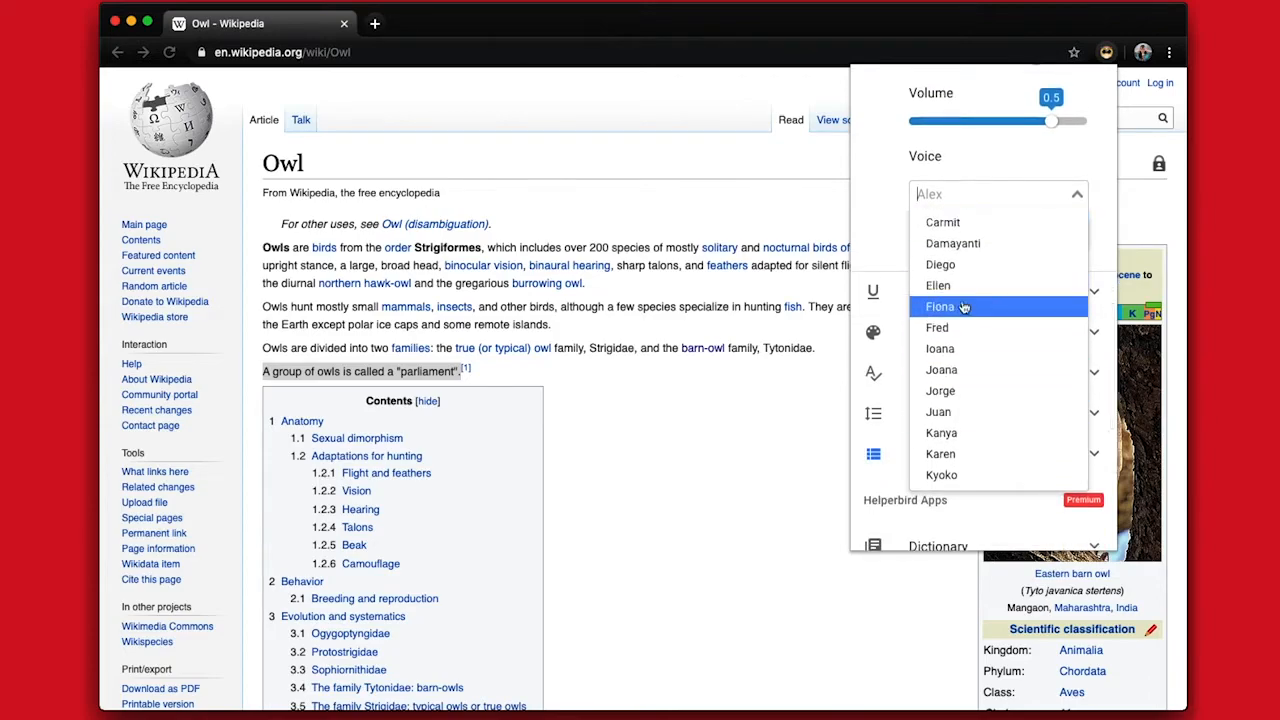
Step: Switch the voice to Fiona, replay the owl sentence, then browse the voice list again
left_click(940, 306)
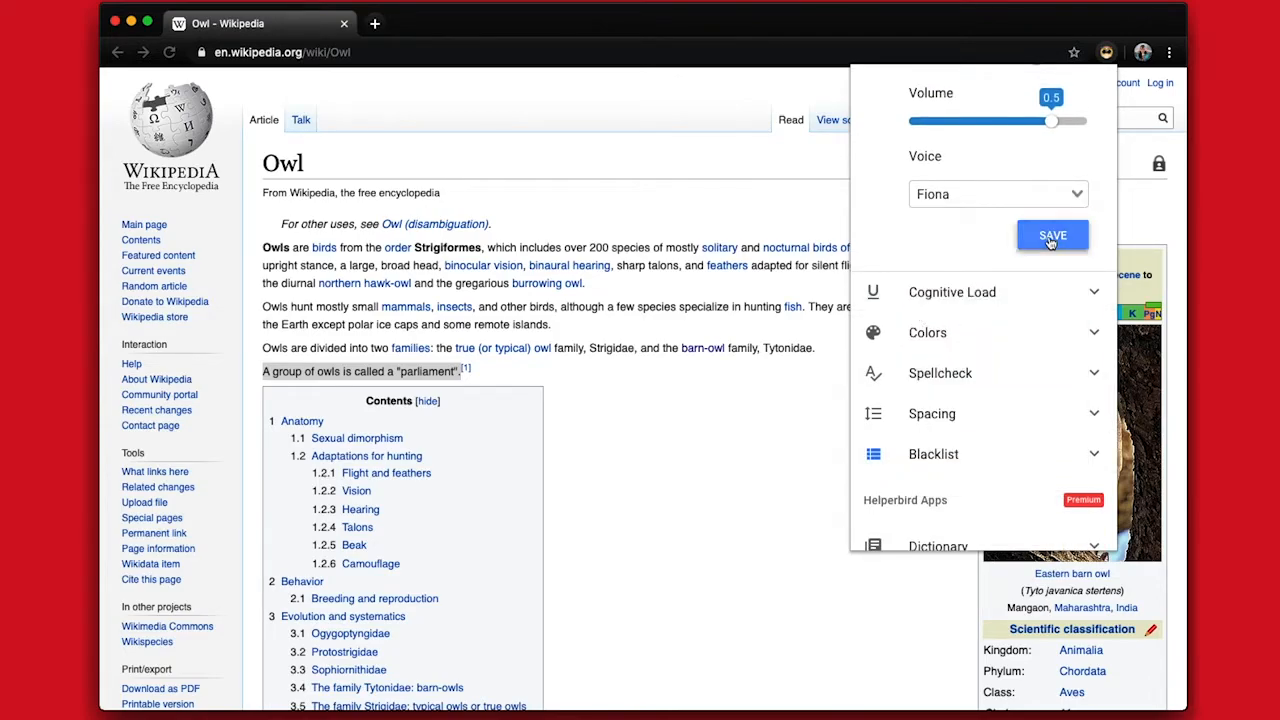
right_click(360, 371)
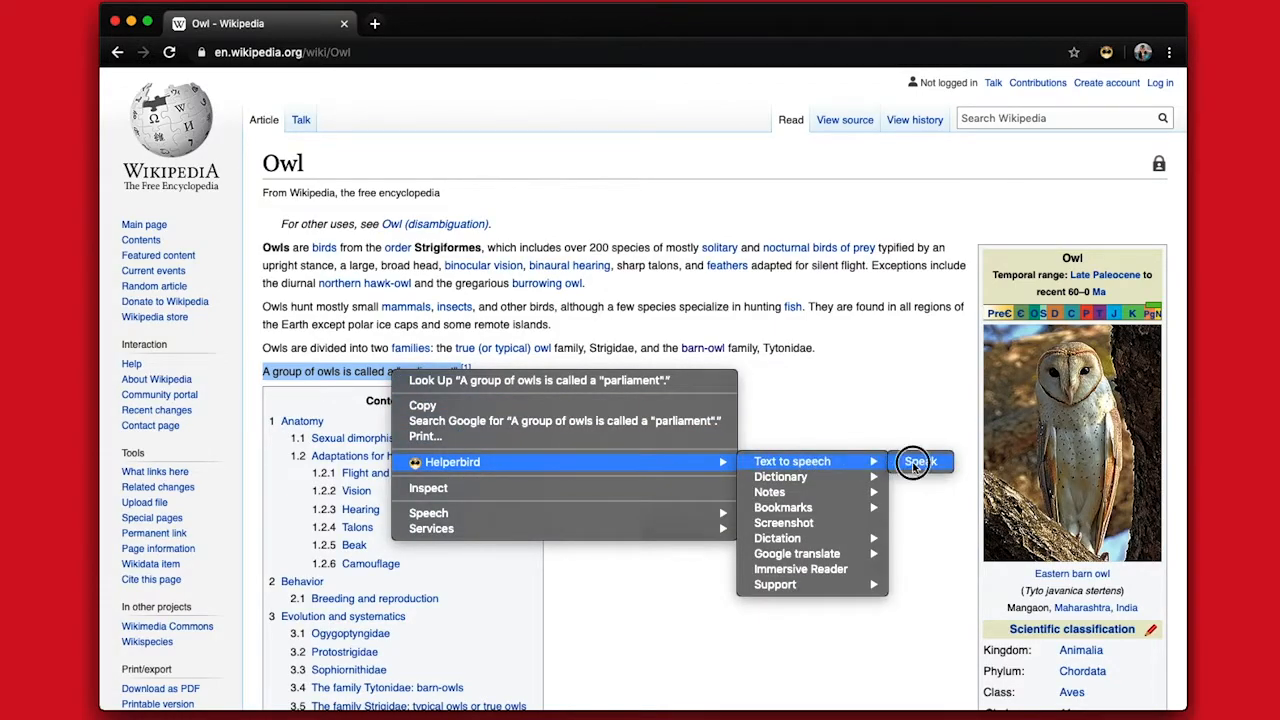
left_click(913, 461)
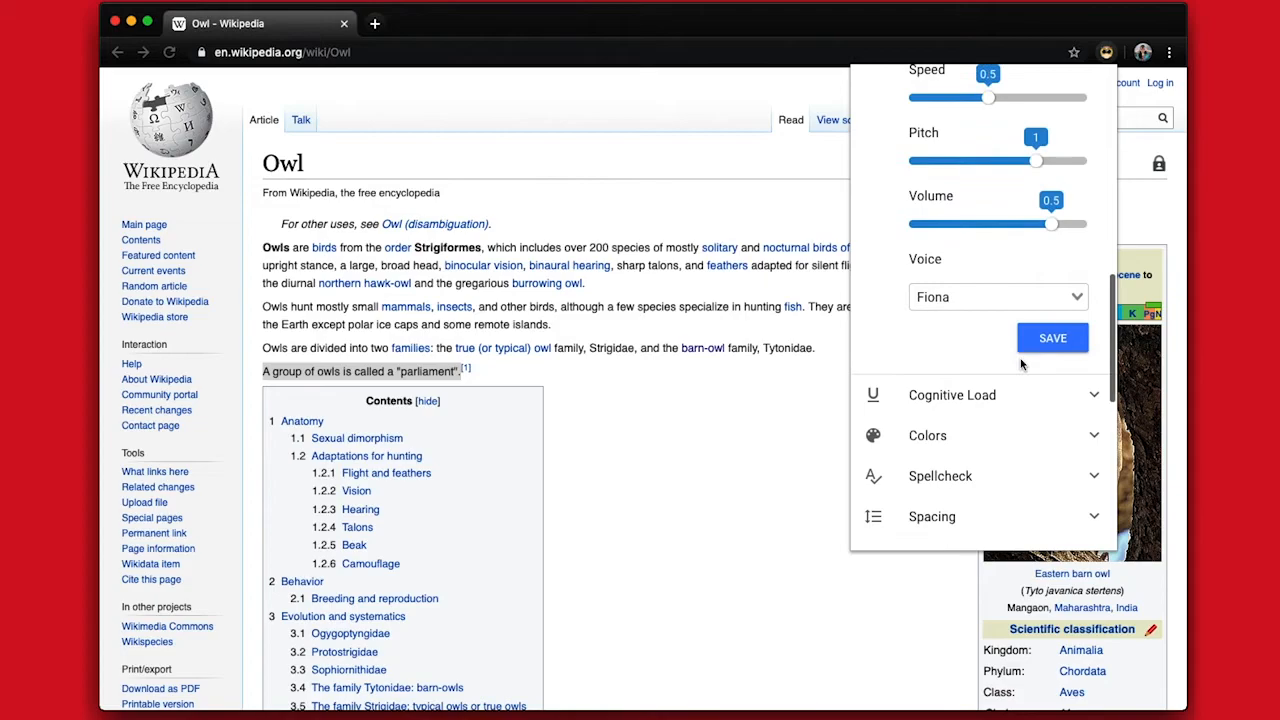
left_click(997, 297)
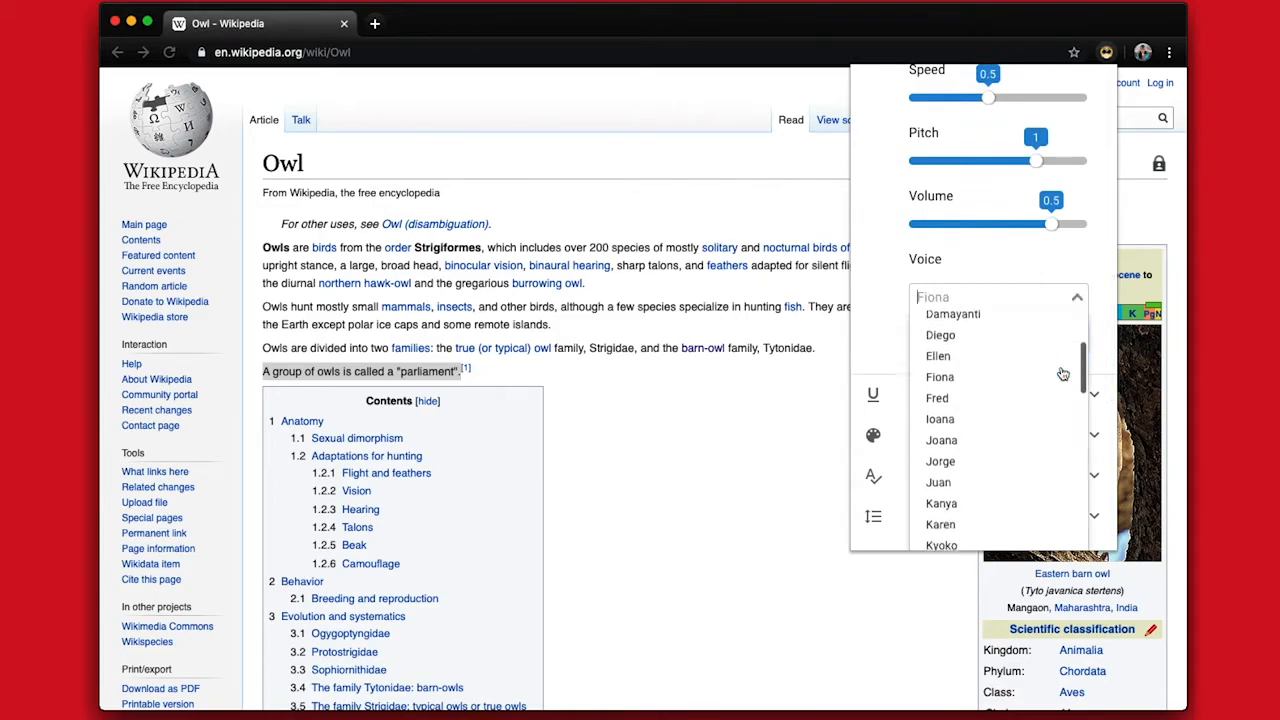
scroll("down", 3)
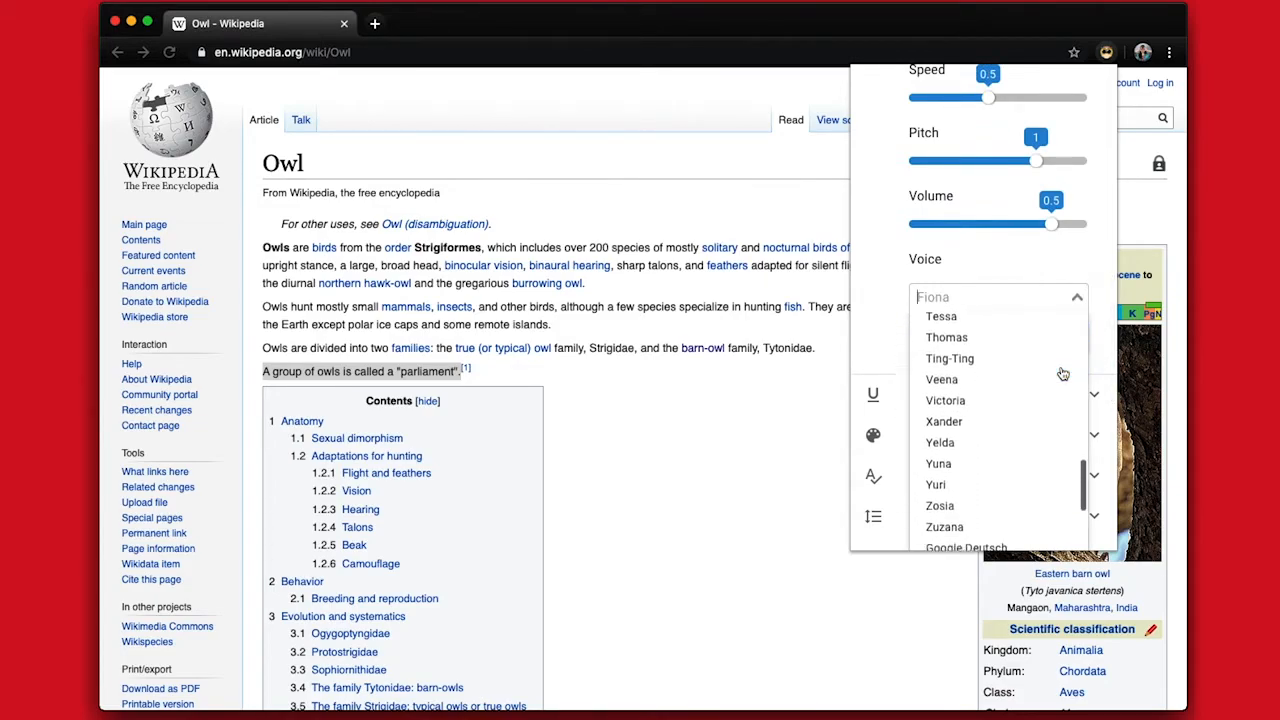